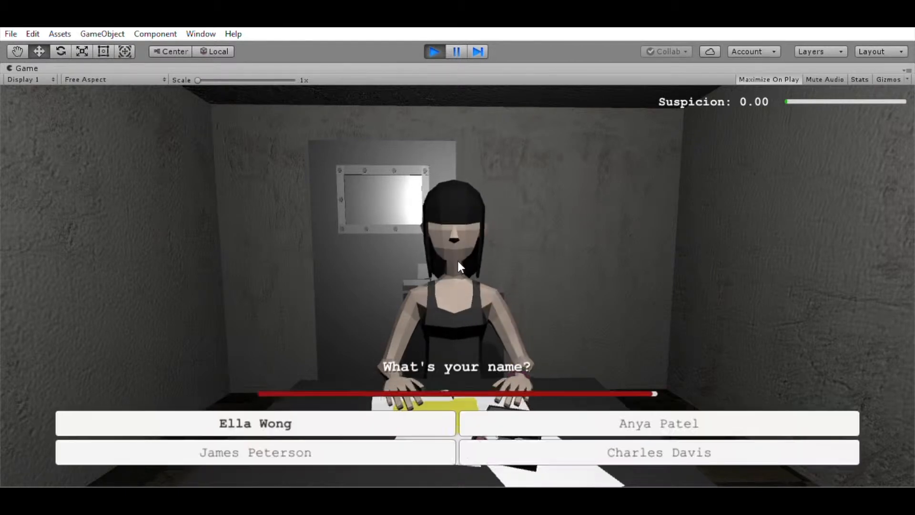
# - Give the suspect's name as the answer and acknowledge the follow-up message with Got it
pyautogui.click(255, 423)
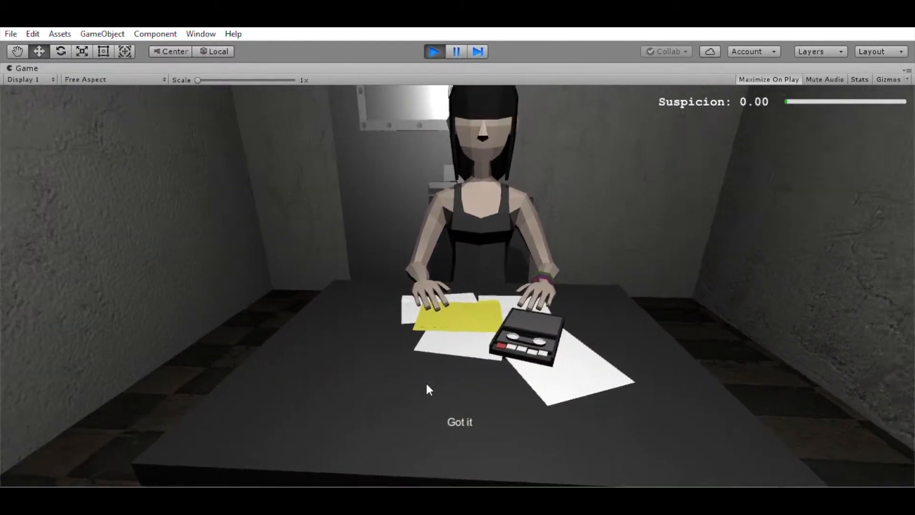
pyautogui.click(460, 421)
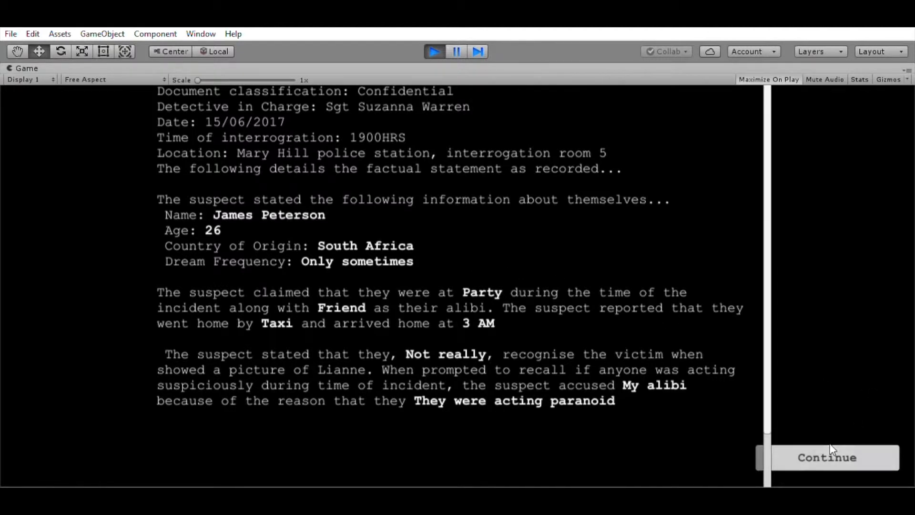
# - Continue past the confidential statement report to start the male suspect's interrogation
pyautogui.click(826, 456)
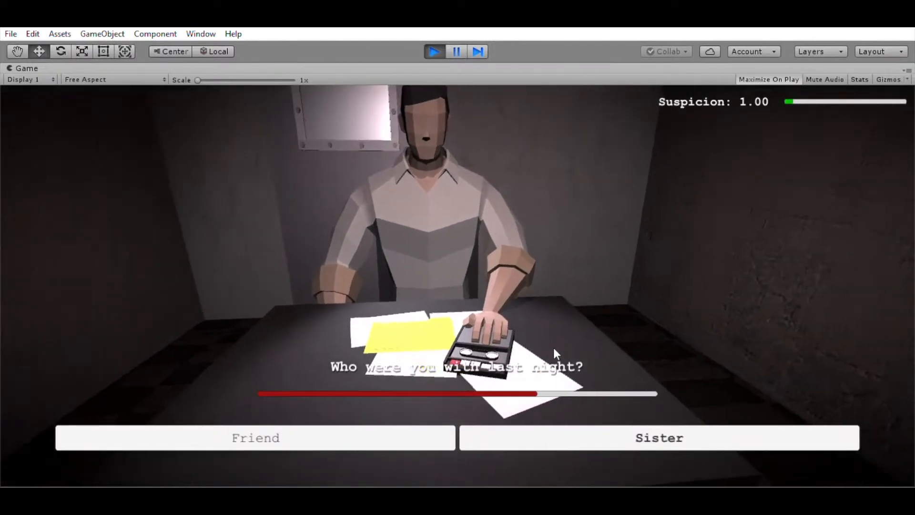
# - Answer Sister for who he was with, Bar for his whereabouts, and 'She also didn't like me'
pyautogui.click(658, 437)
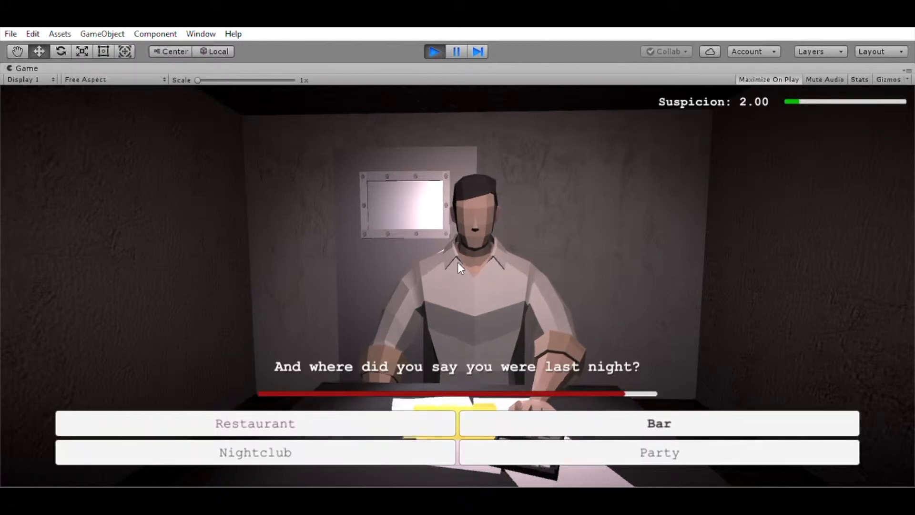
pyautogui.click(658, 423)
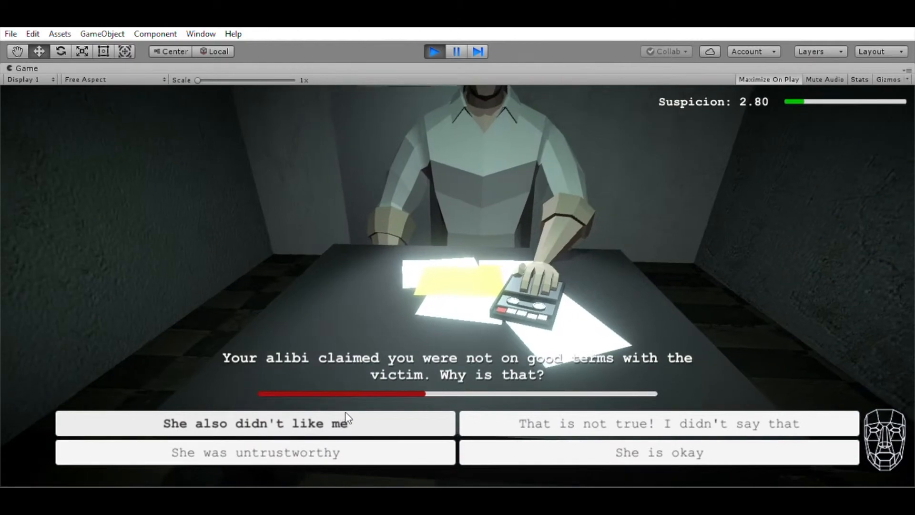
pyautogui.click(256, 423)
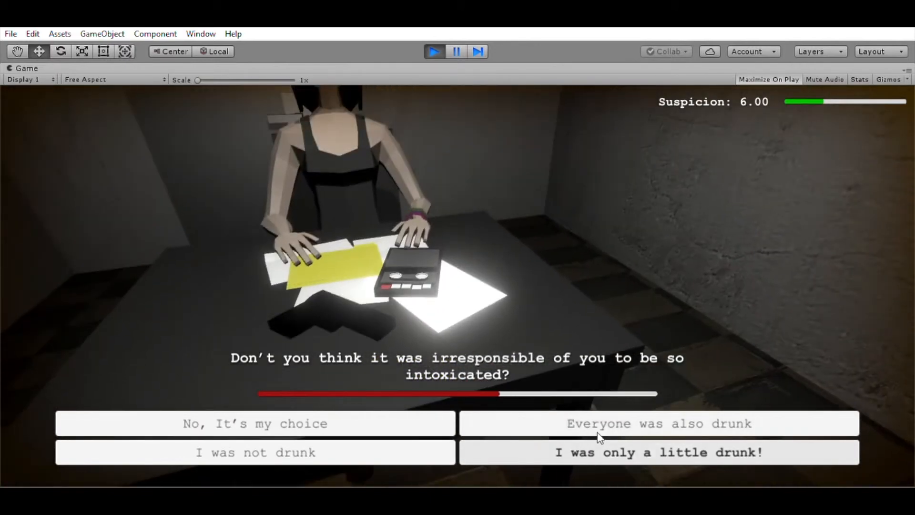
# - Answer the intoxication question, then give 'James Peterson' as the name, raising suspicion
pyautogui.click(659, 423)
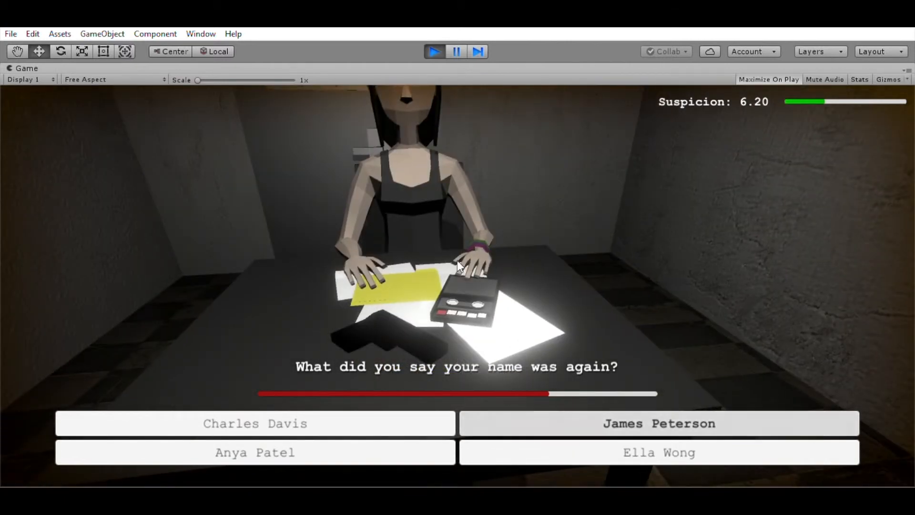
pyautogui.click(658, 423)
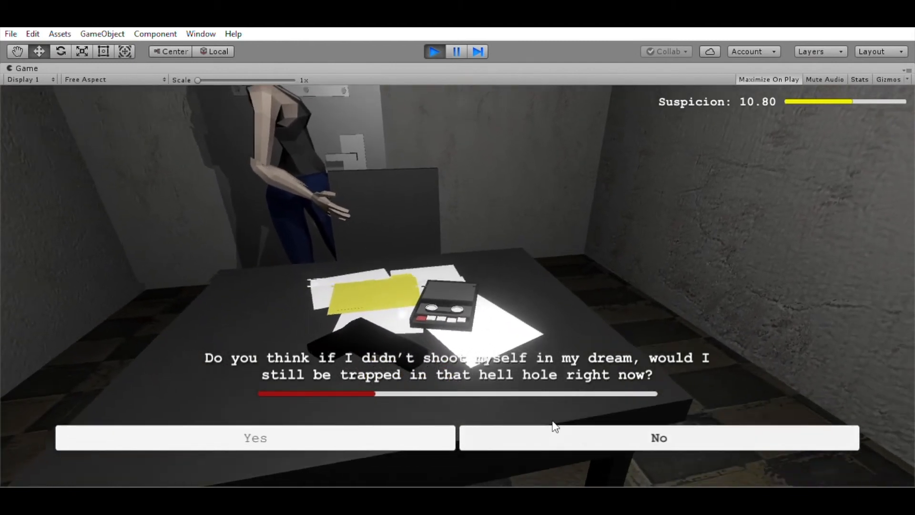
# - Answer No to the final dream question, leaving suspicion at 10.80
pyautogui.click(659, 437)
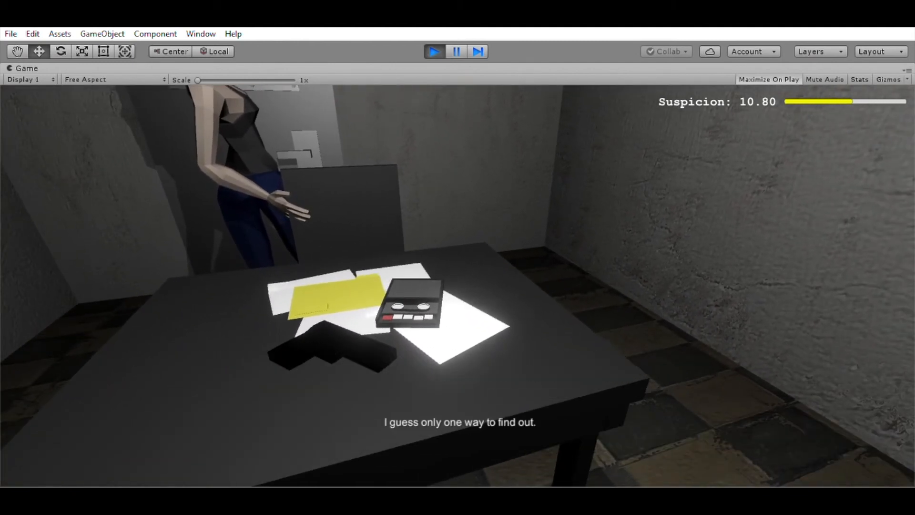